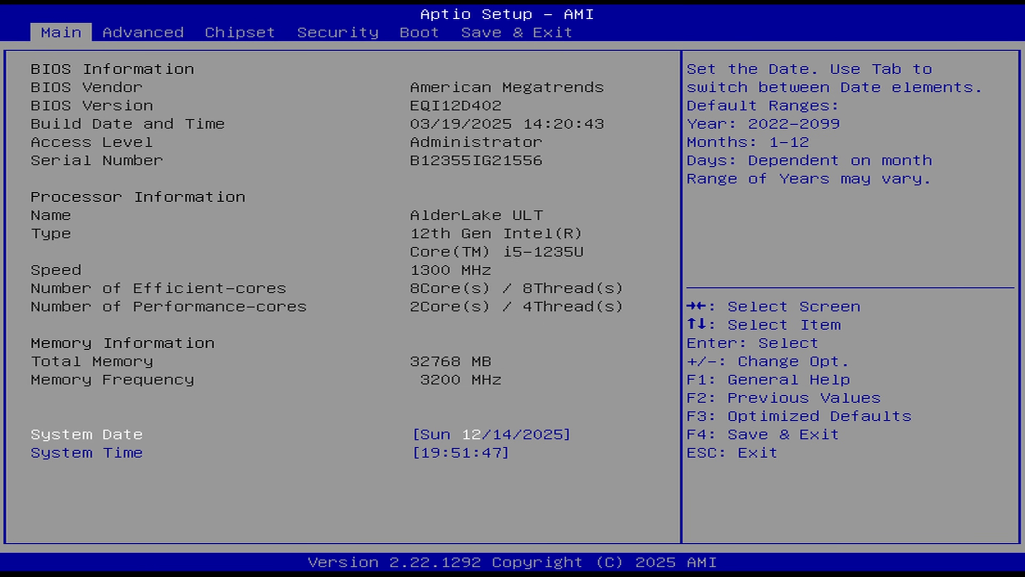
# Move from the Main BIOS info to the Advanced CPU Power Management Control page
pyautogui.click(142, 33)
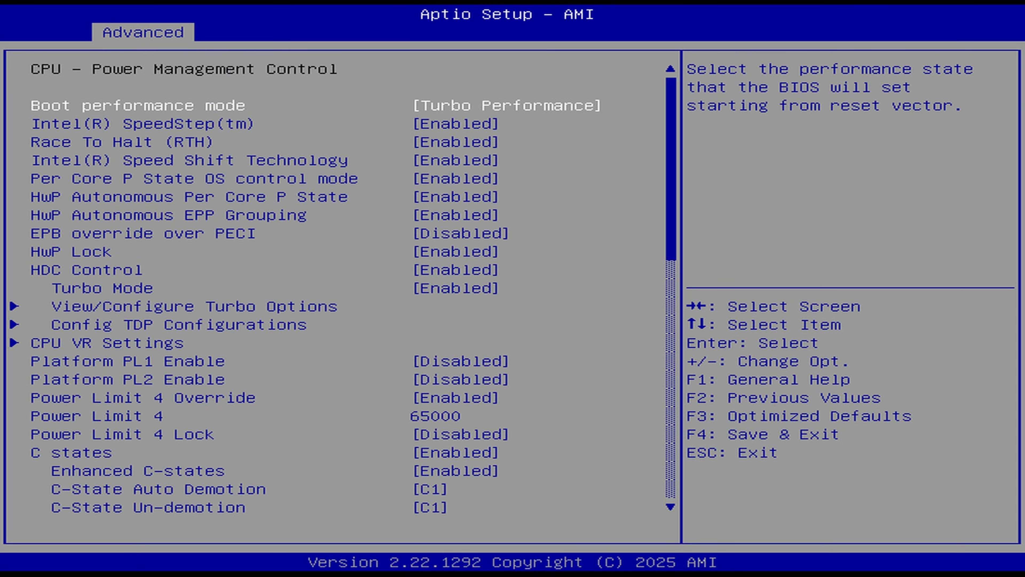
pyautogui.click(419, 32)
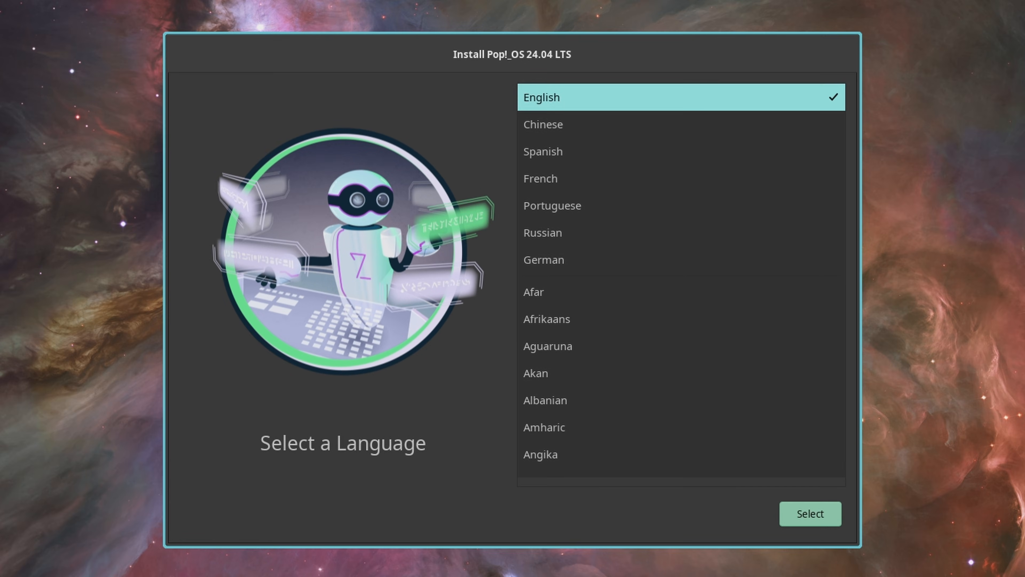
# Keep English, accept the entered user account details, and continue with Mocha Dark appearance
pyautogui.click(810, 514)
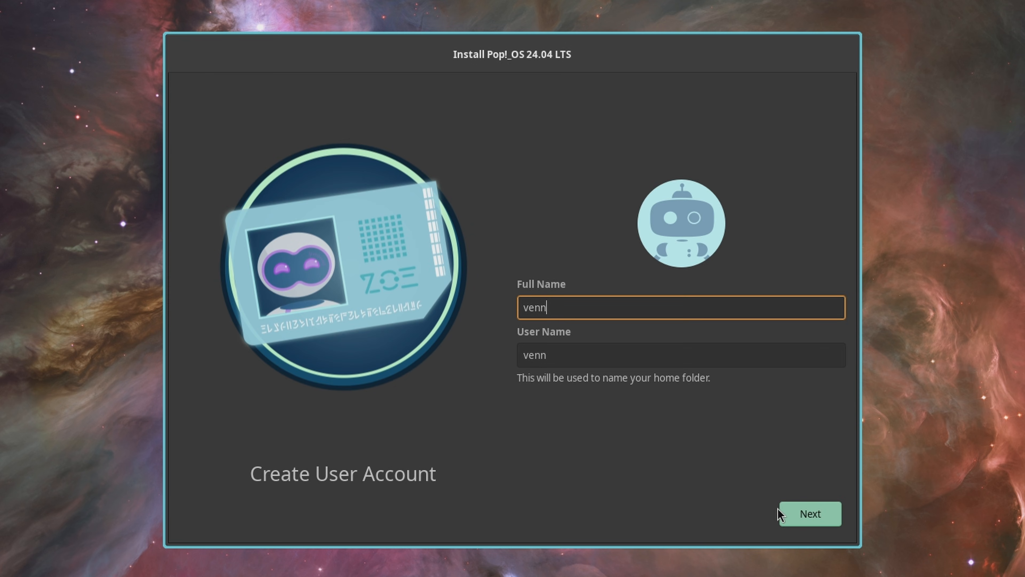
pyautogui.click(811, 520)
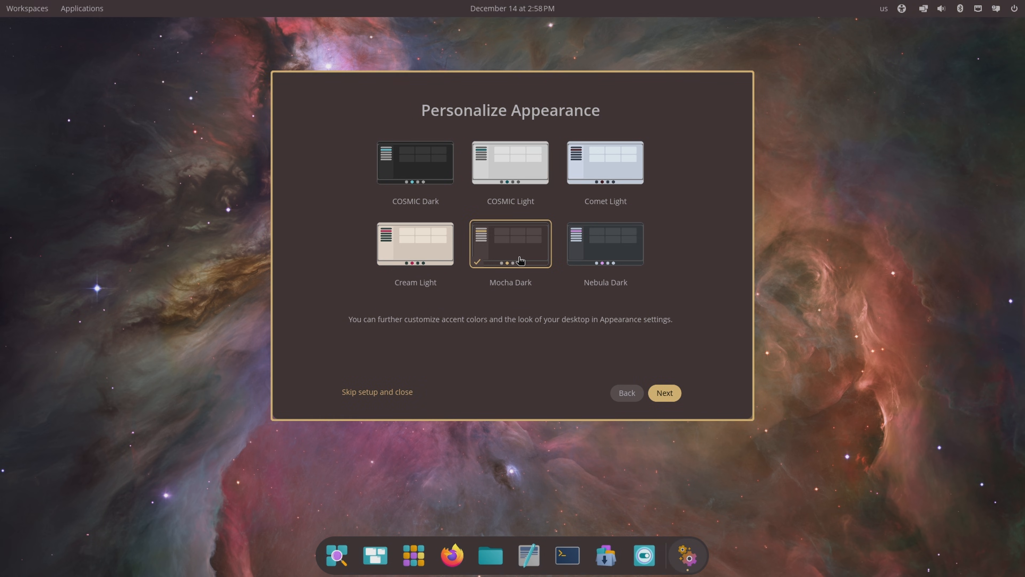
pyautogui.click(664, 393)
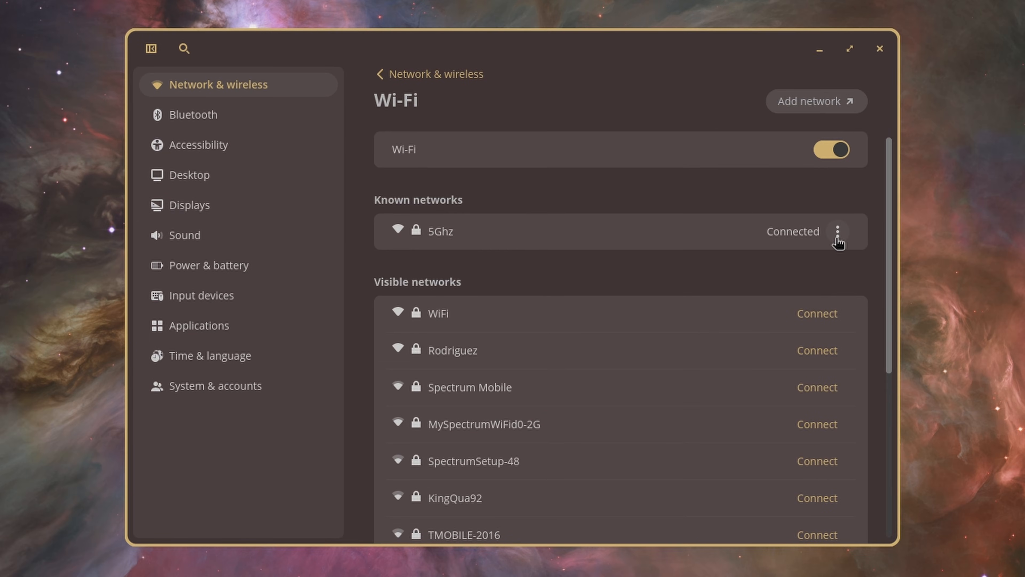
# Edit the 5Ghz Wi-Fi connection and view its IPv4 settings
pyautogui.click(837, 231)
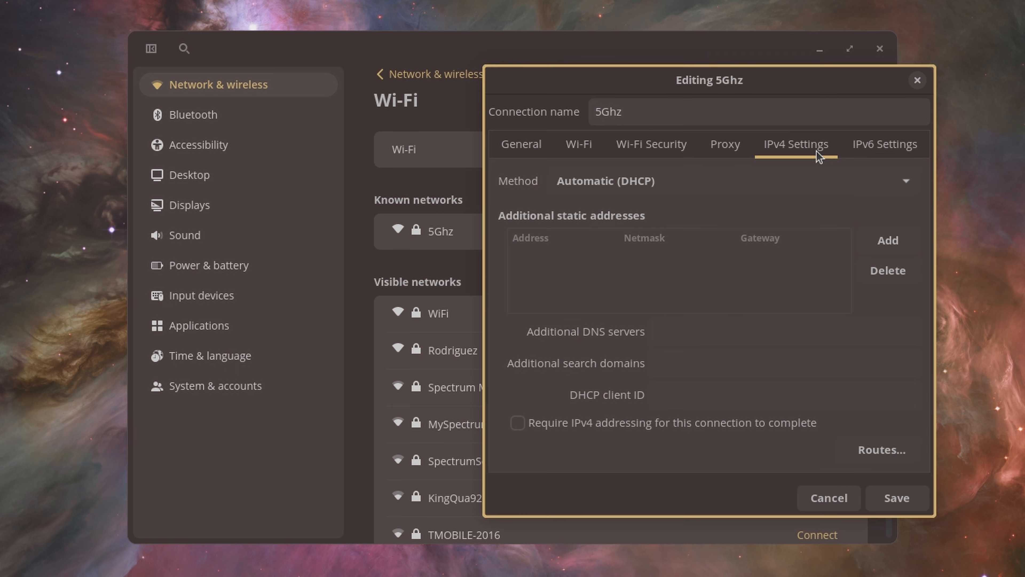
pyautogui.click(652, 144)
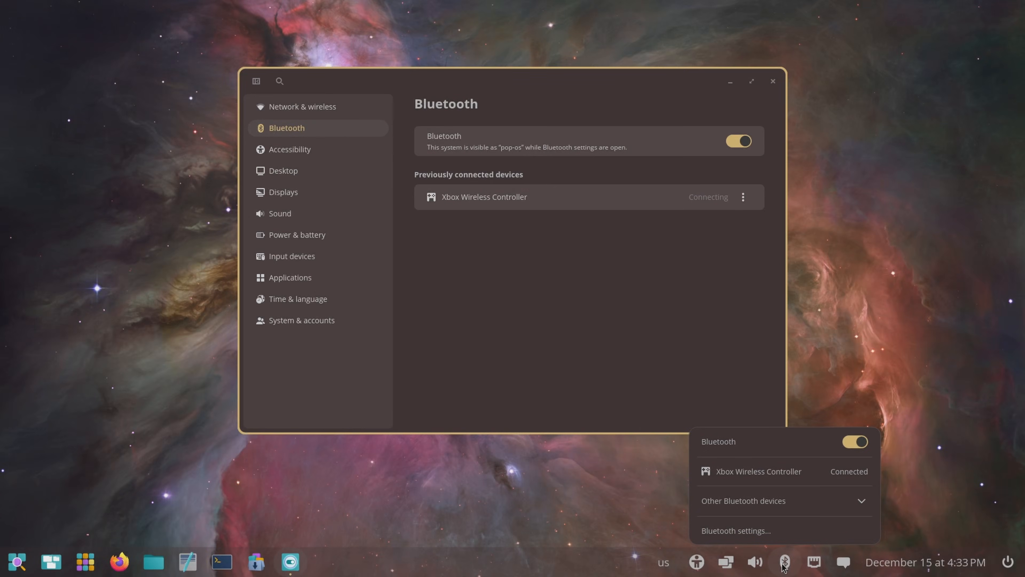
pyautogui.moveTo(782, 498)
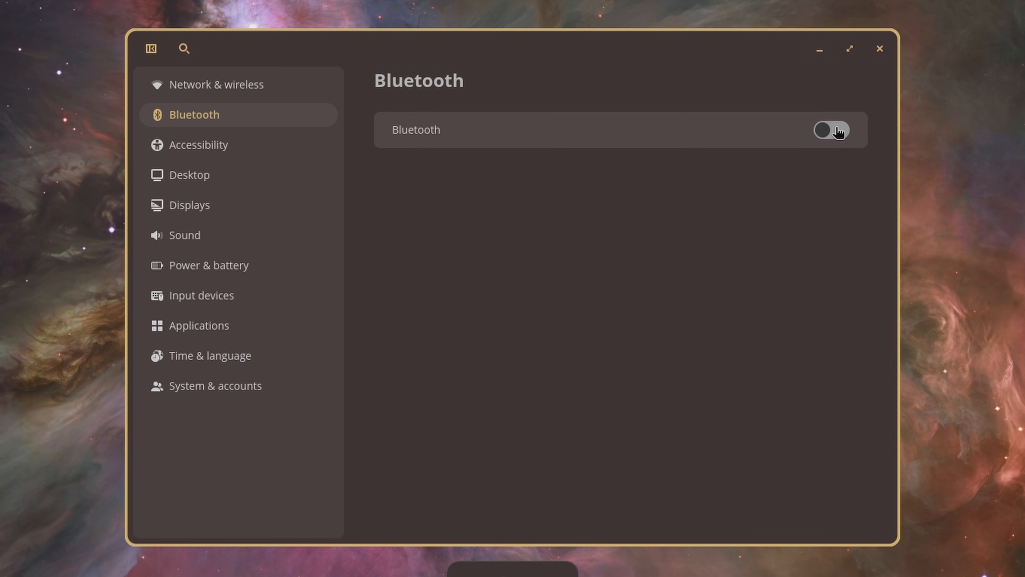
# Flip the Bluetooth, Magnifier and Dock switches in their settings pages
pyautogui.click(830, 132)
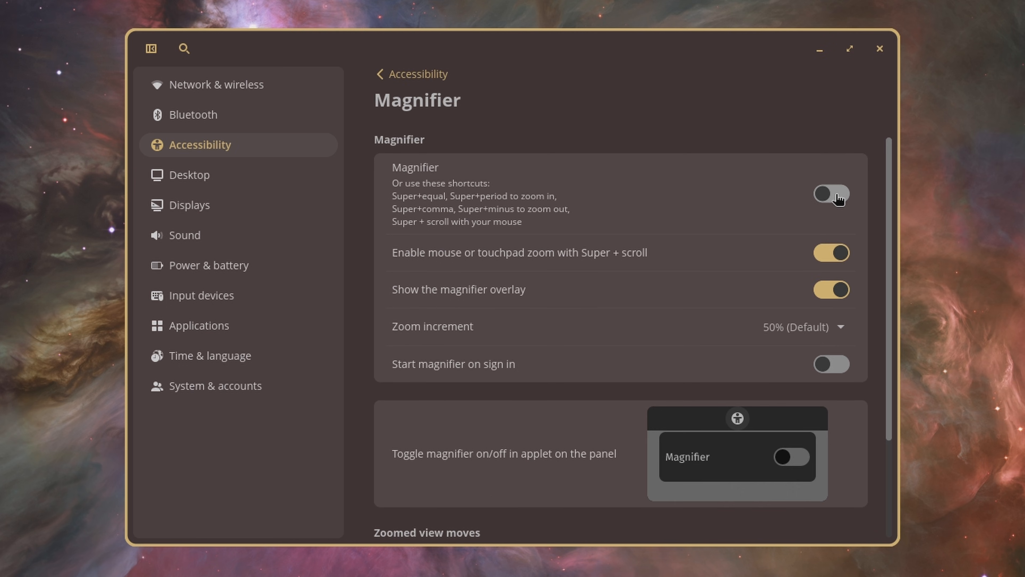
pyautogui.click(830, 193)
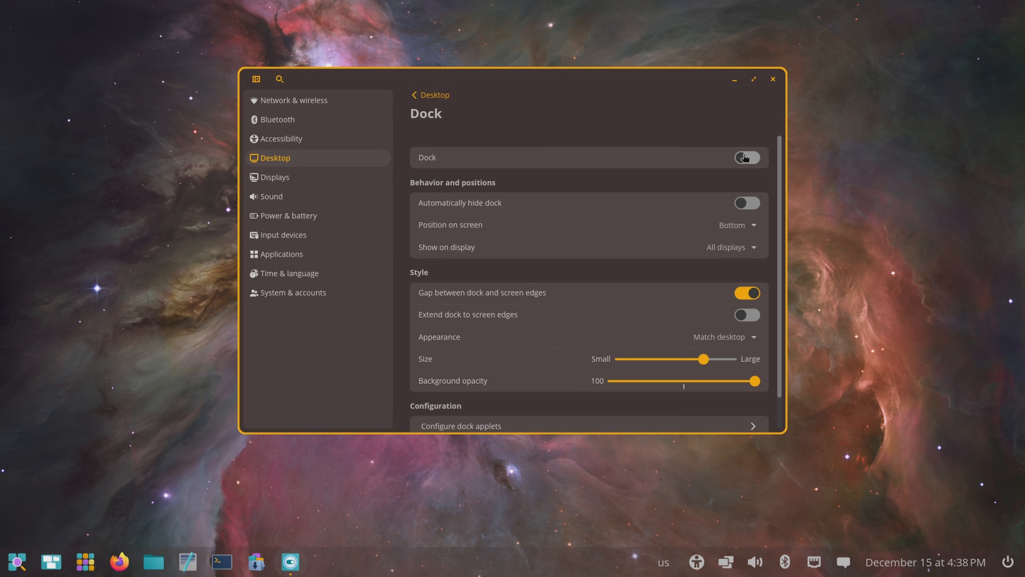
pyautogui.click(747, 157)
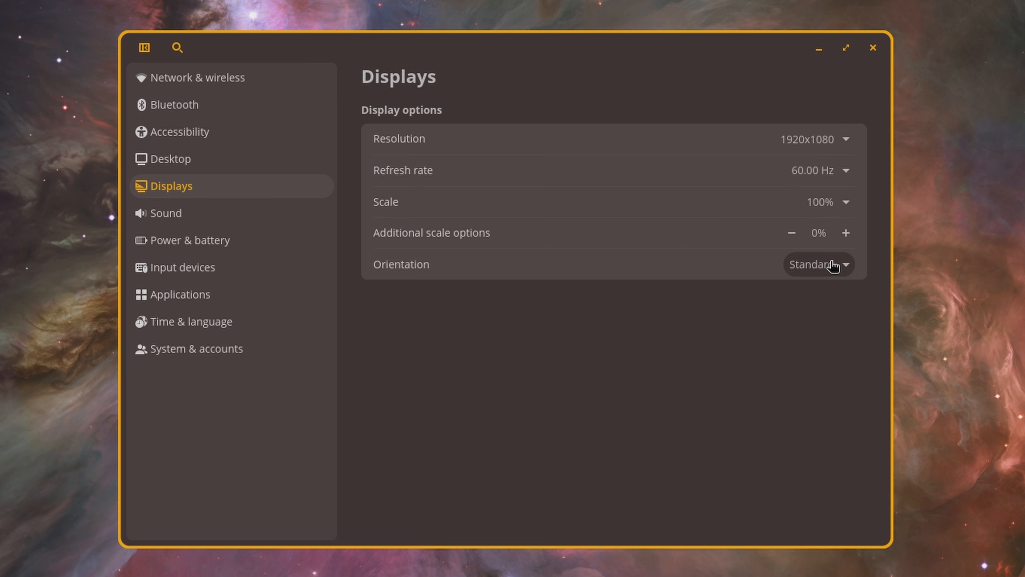
# Check display orientation and sound device profile choices, then set output volume to 49
pyautogui.click(826, 264)
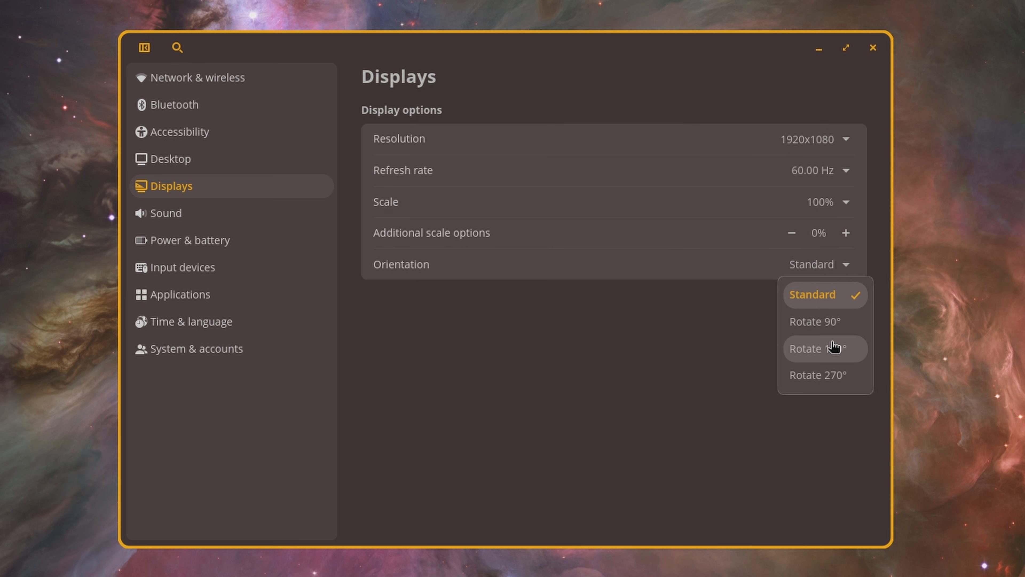
pyautogui.moveTo(841, 370)
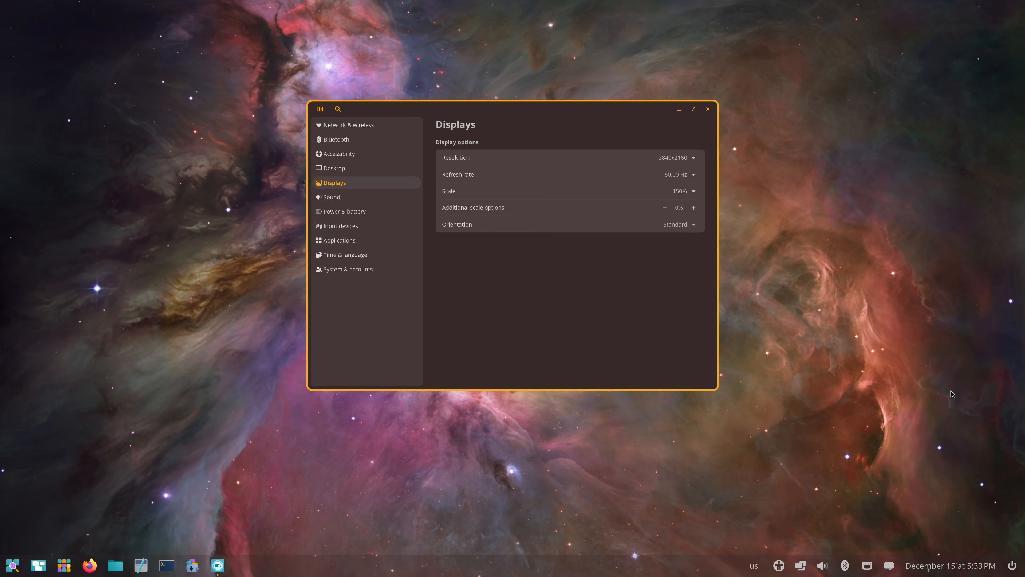
pyautogui.click(331, 197)
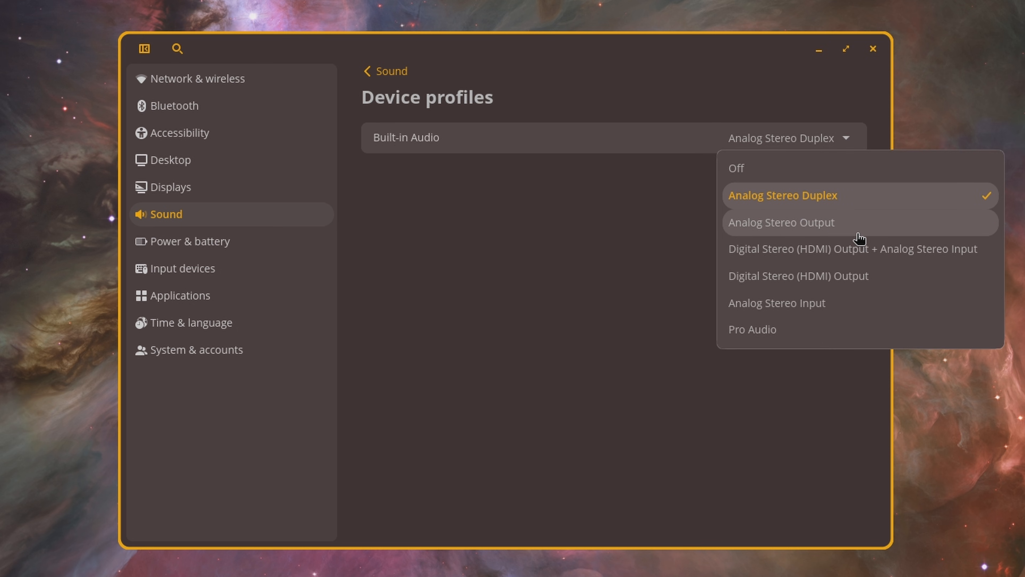
pyautogui.moveTo(866, 259)
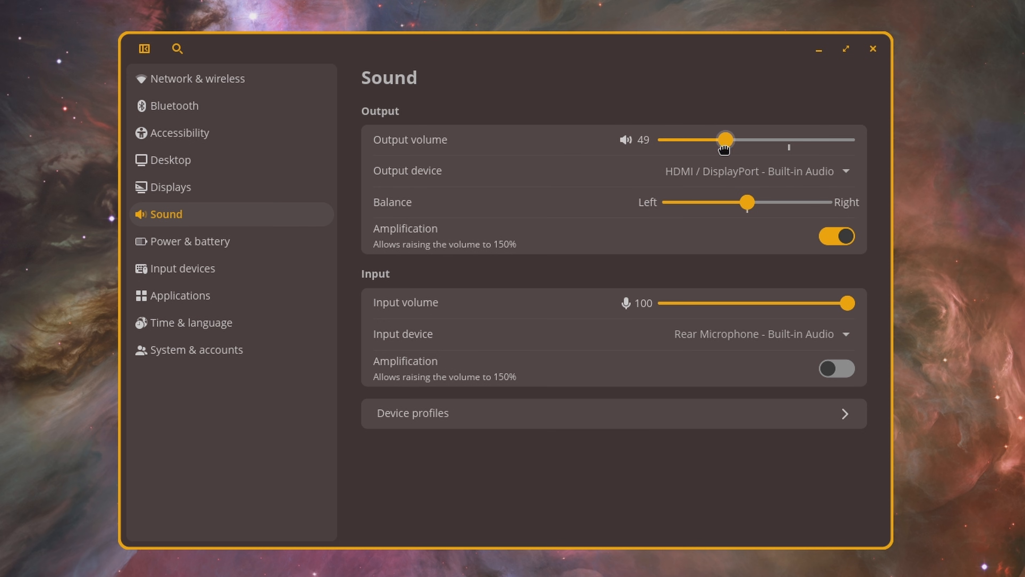
pyautogui.click(189, 241)
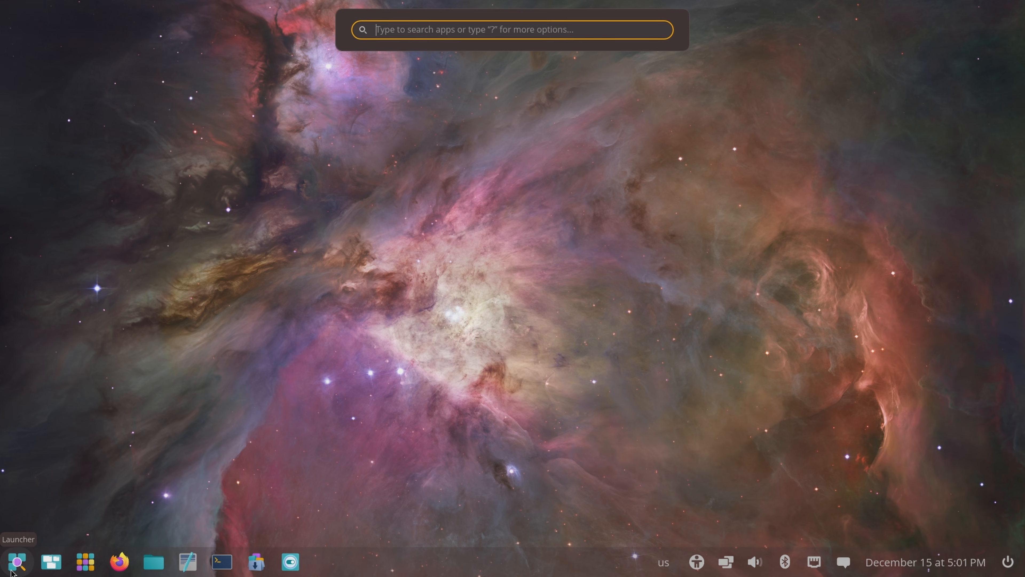
# Launch COSMIC Files and show hidden files in the Home folder
pyautogui.click(84, 563)
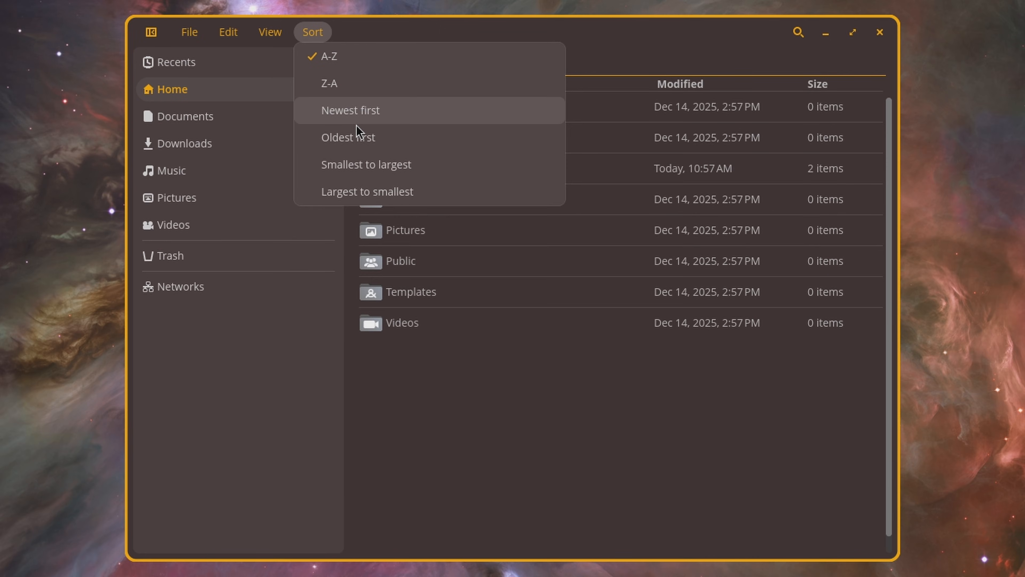
pyautogui.click(271, 33)
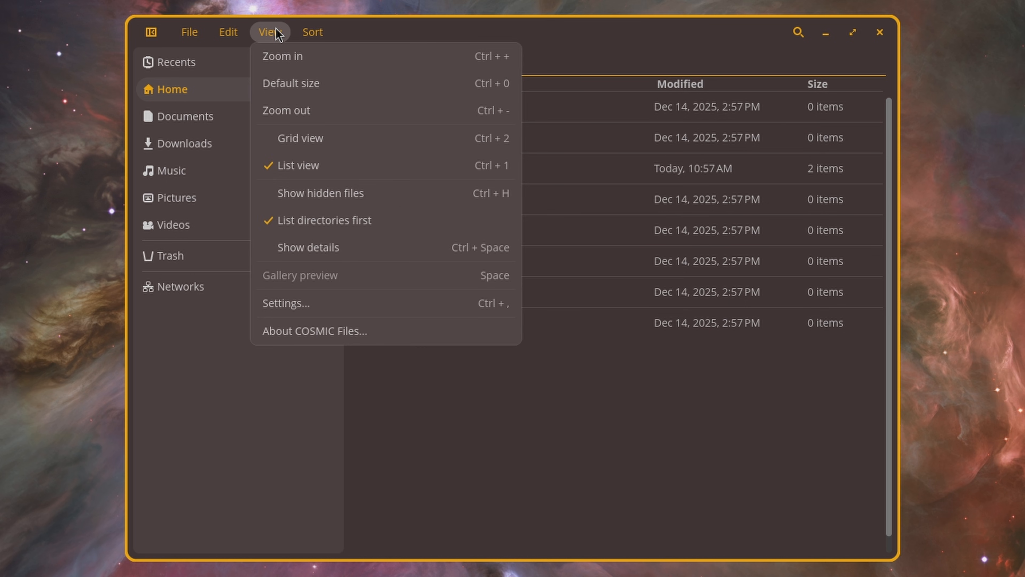
pyautogui.click(321, 193)
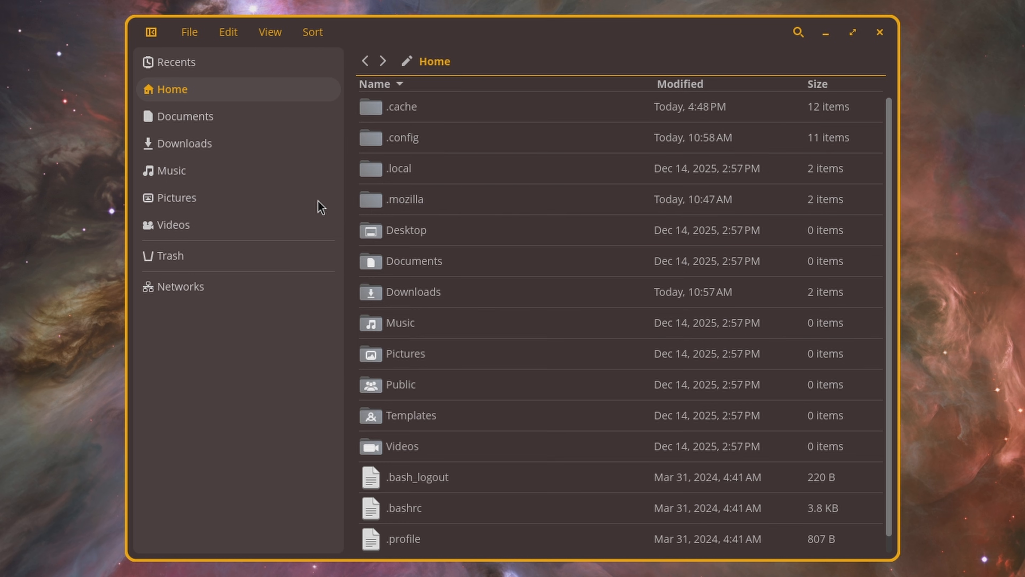
pyautogui.moveTo(537, 129)
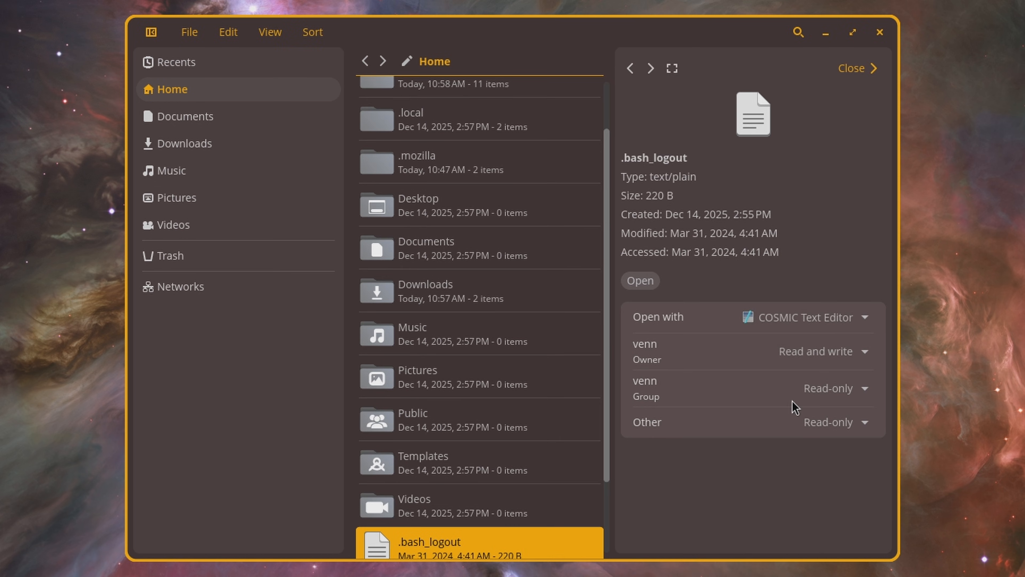
pyautogui.moveTo(827, 451)
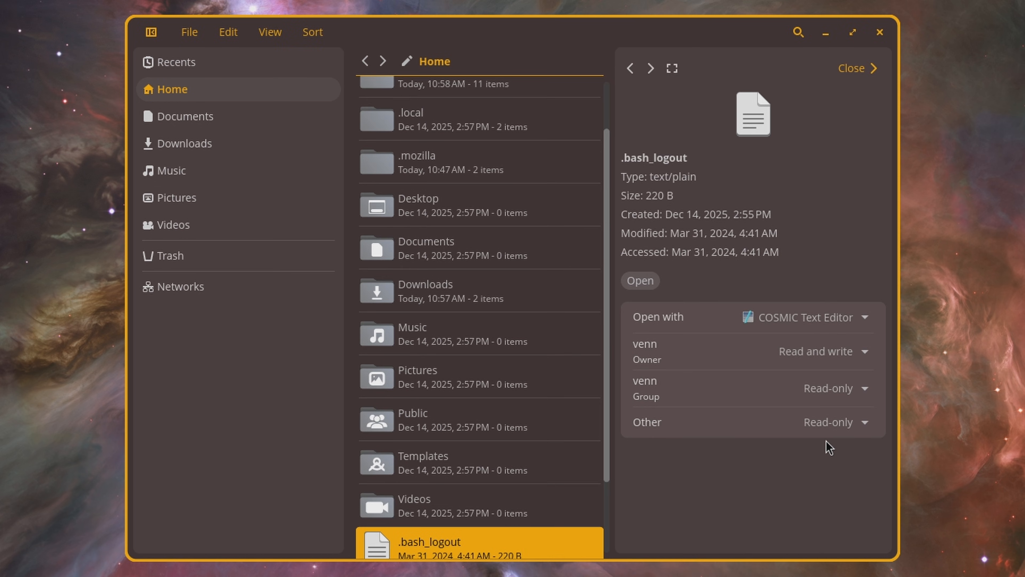
pyautogui.moveTo(689, 207)
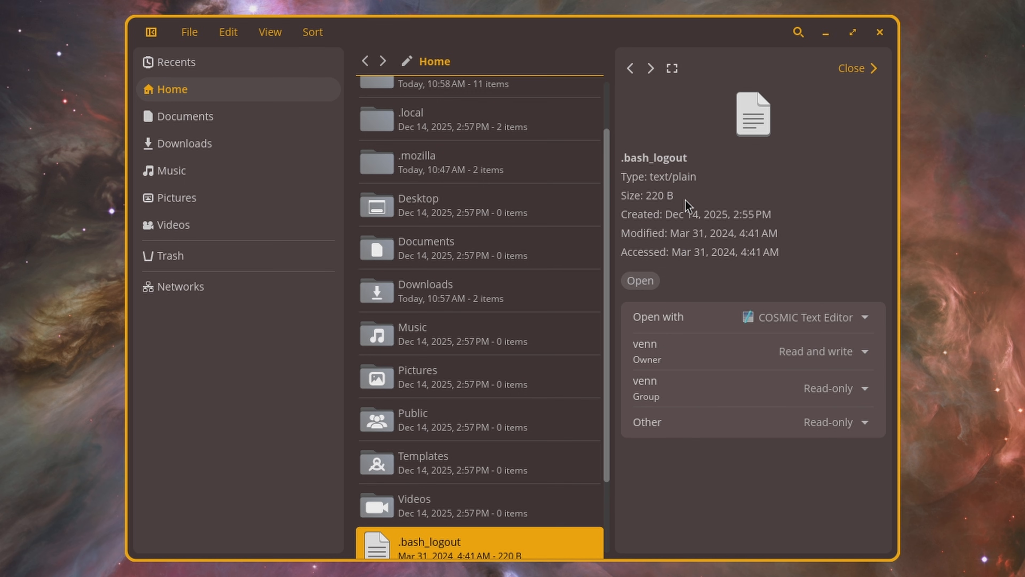
# Add a network drive at sftp://192.168.88.5, connect, and enter the server's home folder
pyautogui.click(179, 286)
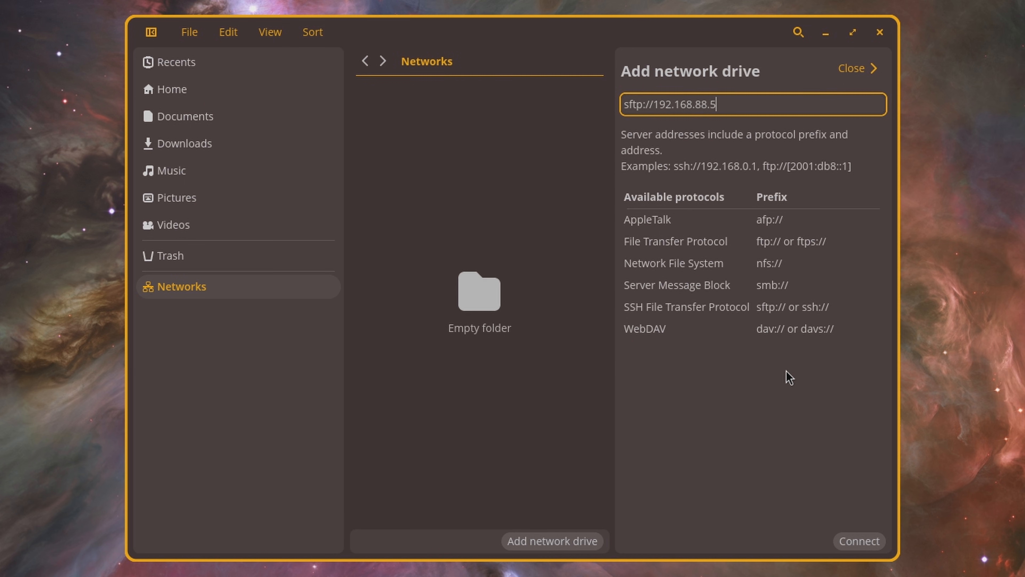
pyautogui.moveTo(803, 418)
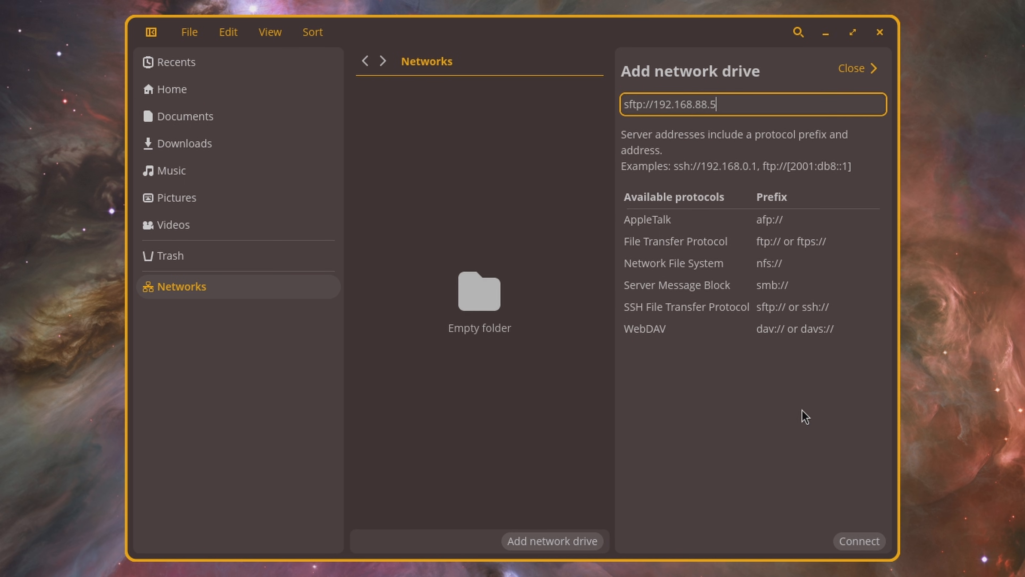
pyautogui.click(858, 542)
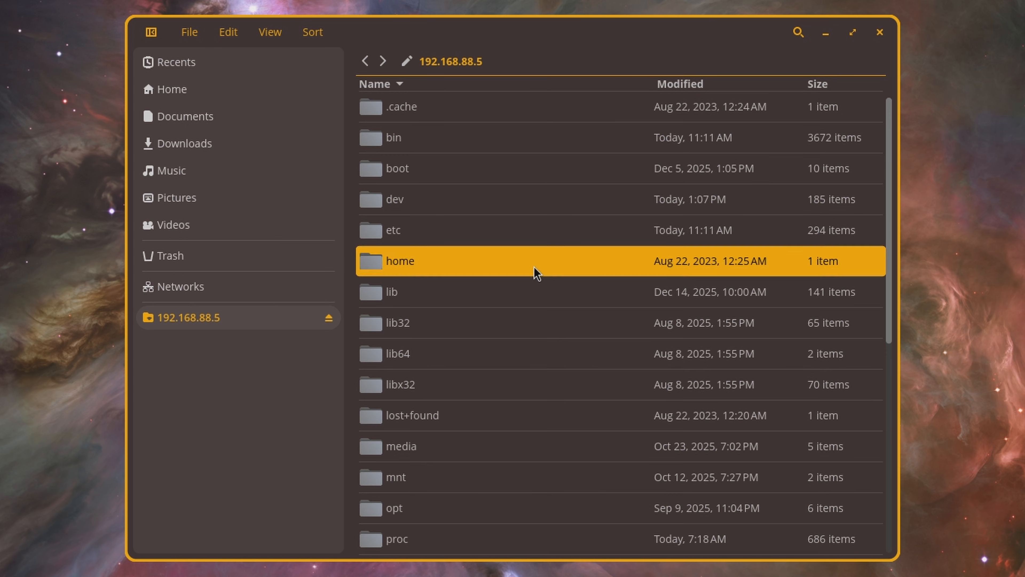
pyautogui.click(181, 287)
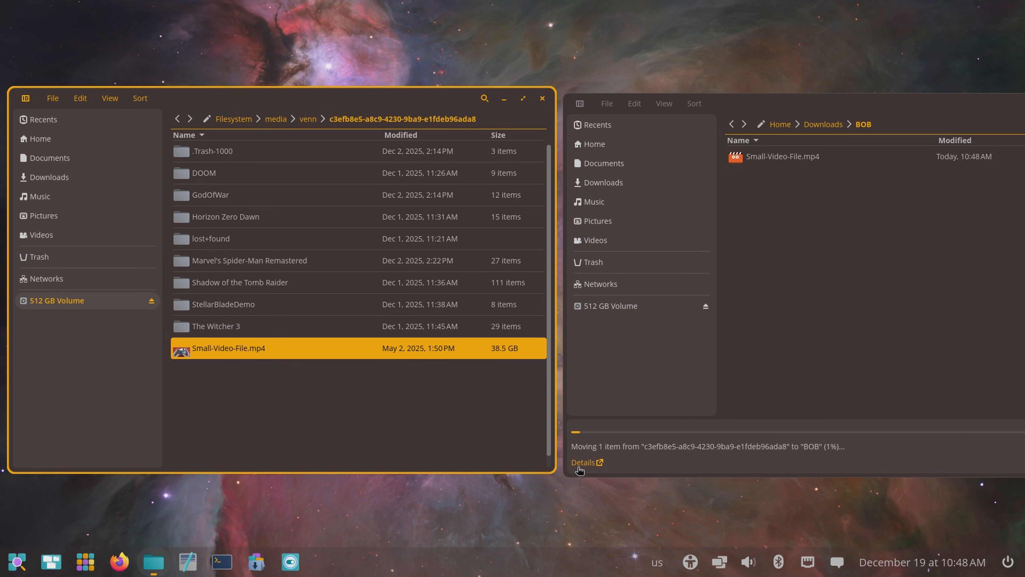
# Show details of the Small-Video-File.mp4 move into Downloads/BOB
pyautogui.click(585, 462)
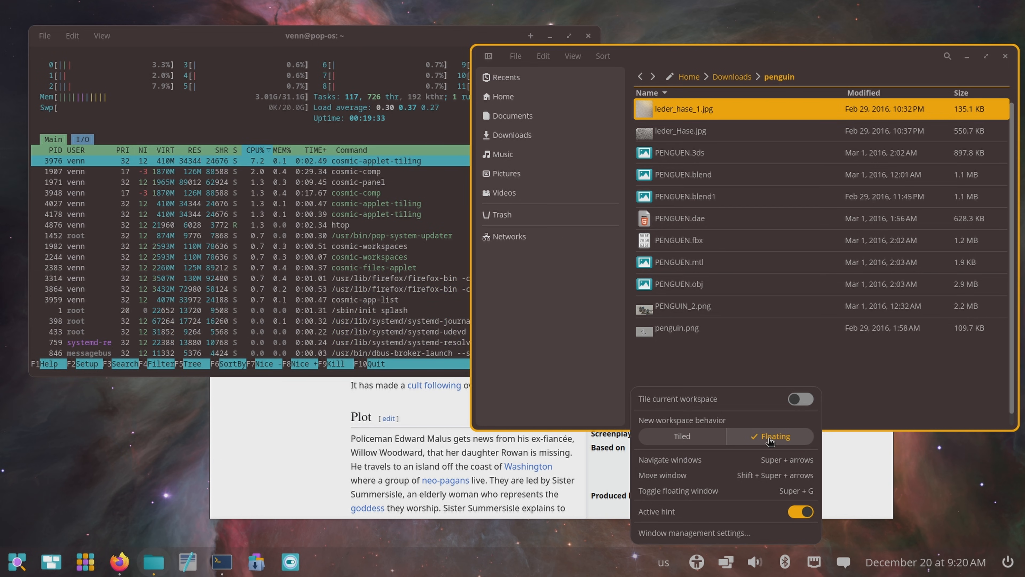
# Switch New workspace behavior from Floating to Tiled in the panel tiling applet
pyautogui.click(682, 436)
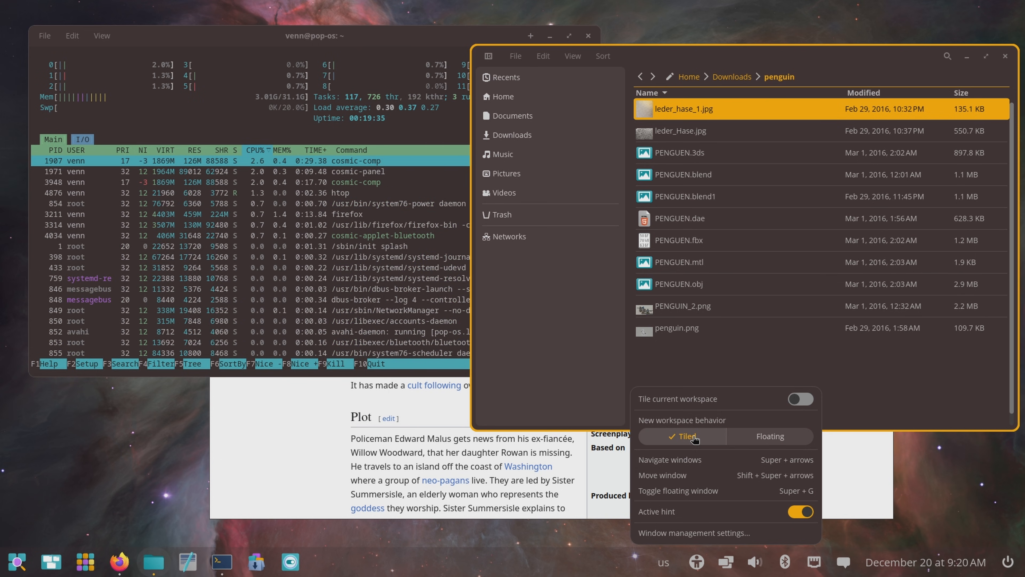
pyautogui.click(801, 398)
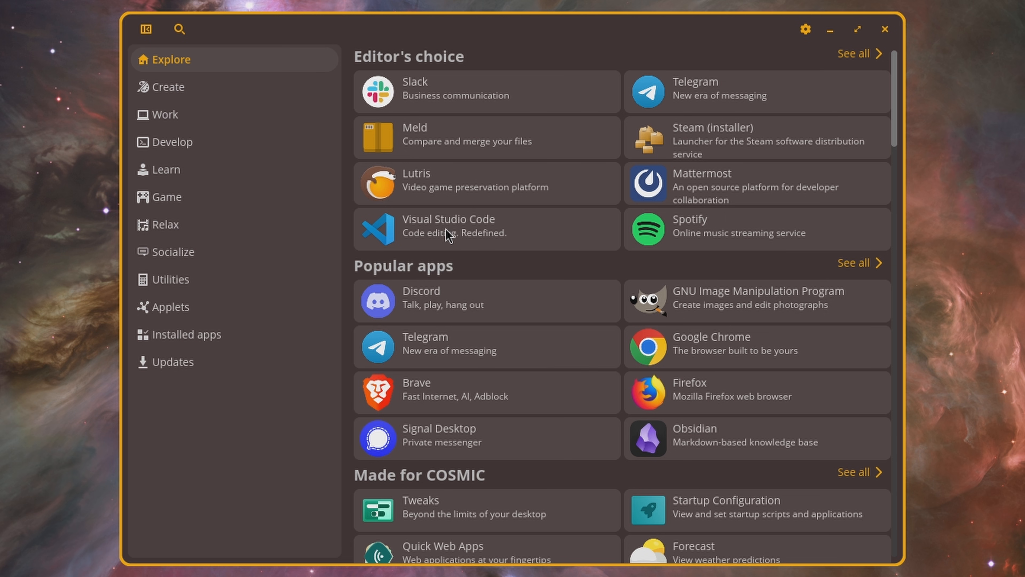
pyautogui.moveTo(756, 329)
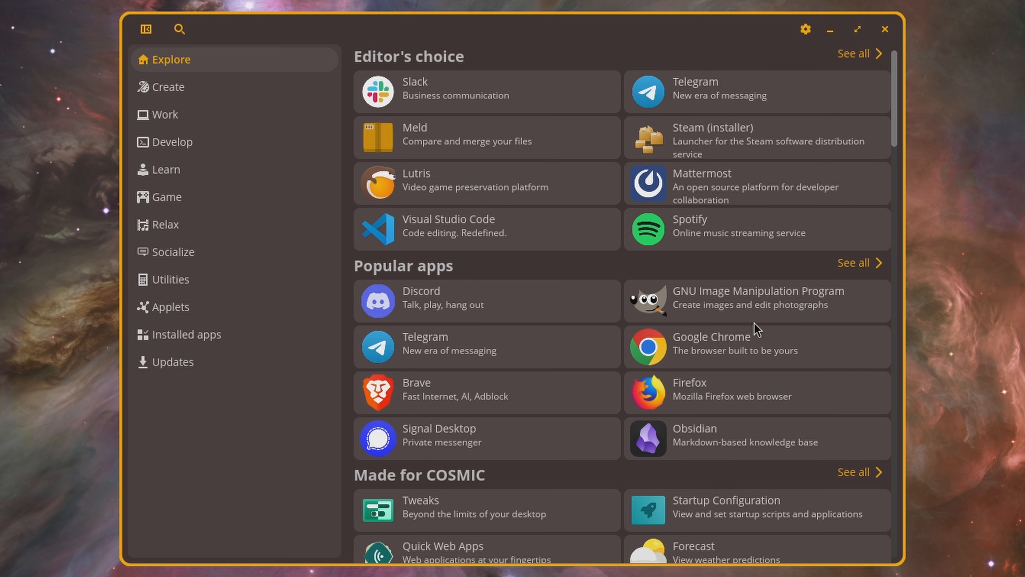
pyautogui.moveTo(756, 357)
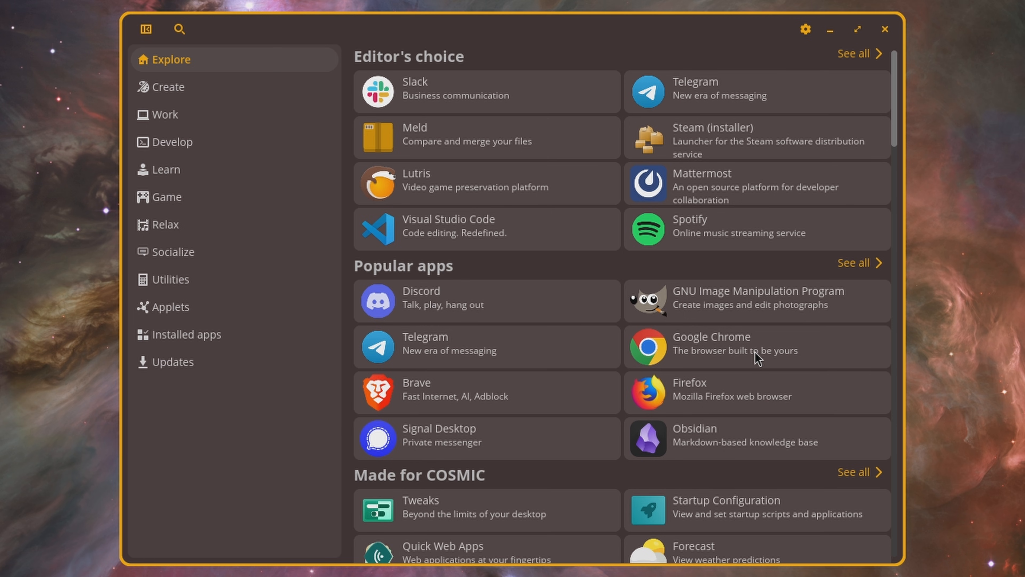
# Browse the Create category of apps, then the Applets collection
pyautogui.click(165, 87)
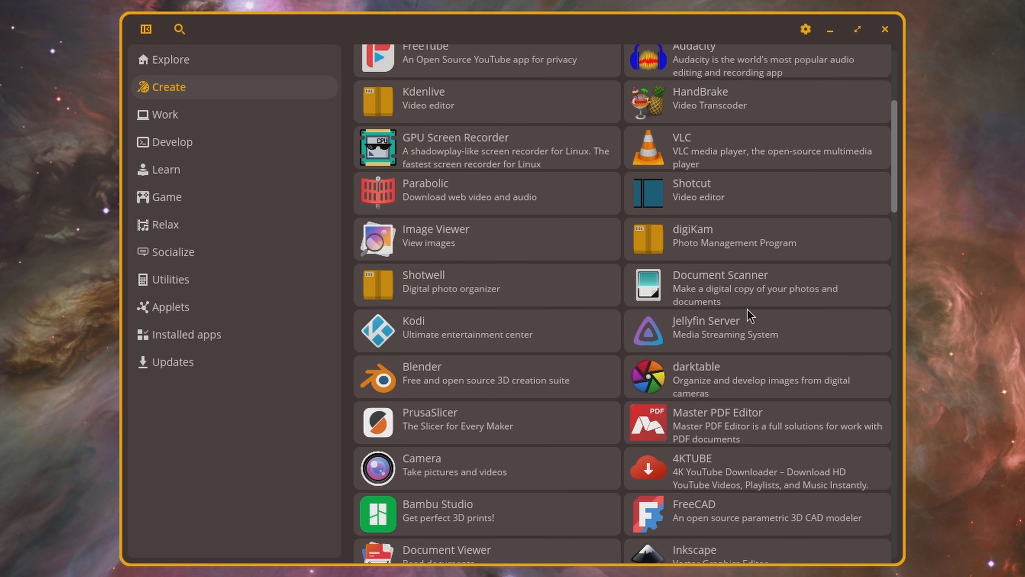
pyautogui.click(169, 306)
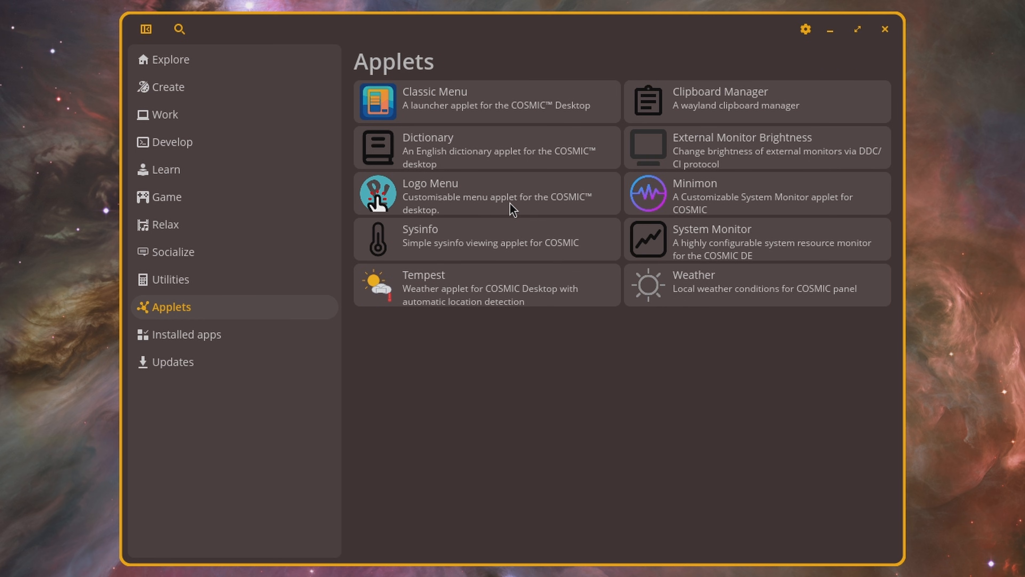
pyautogui.moveTo(251, 326)
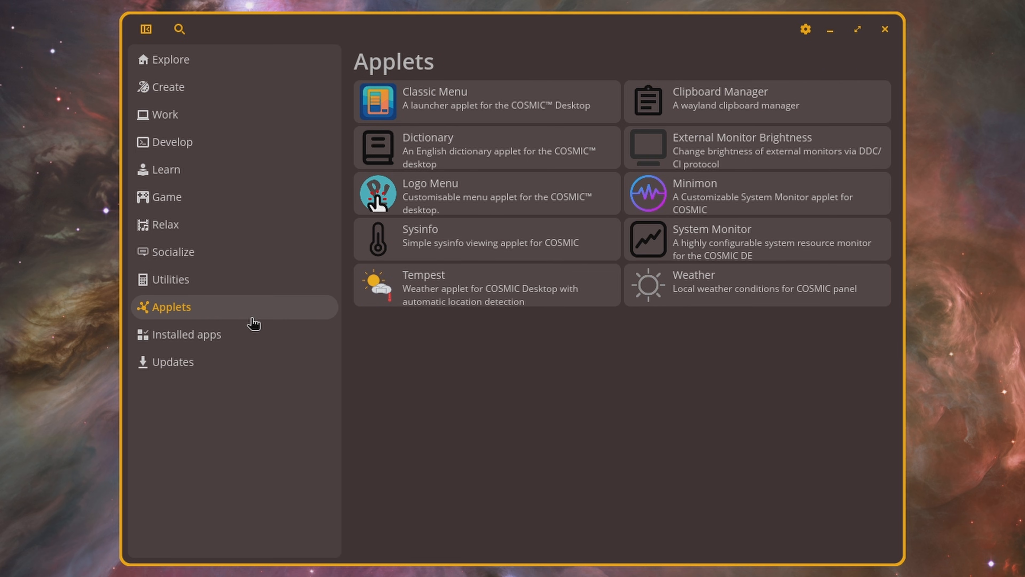
pyautogui.click(185, 334)
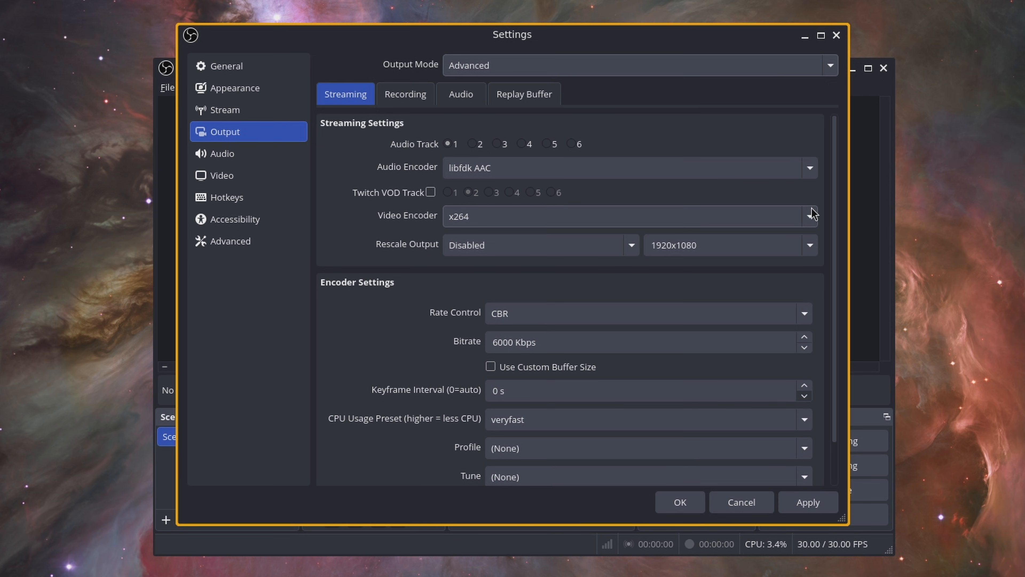
# Show the Video Encoder choices for Advanced streaming output
pyautogui.click(810, 215)
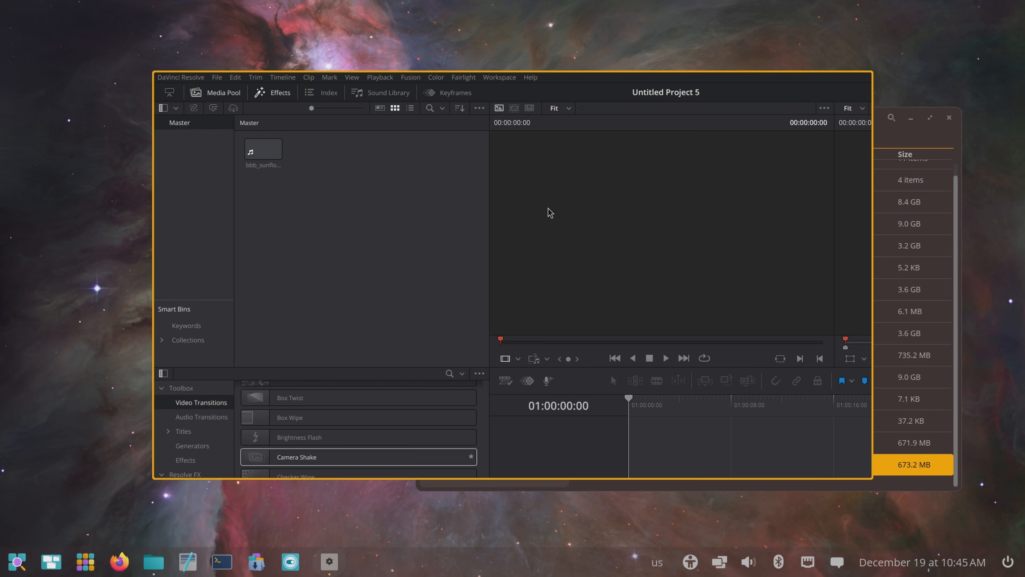
pyautogui.moveTo(328, 568)
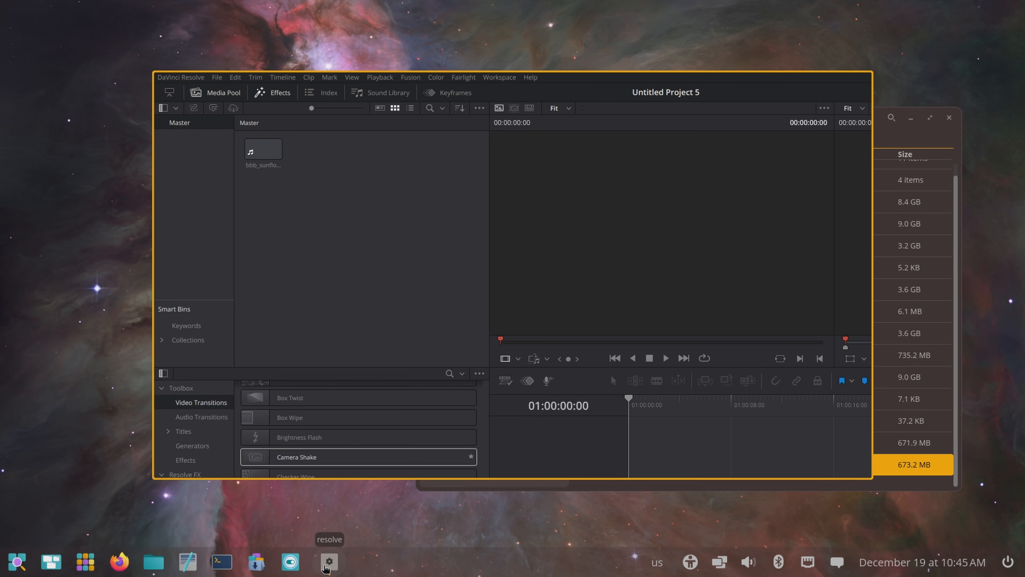
# Show the dock context menu for the running DaVinci Resolve app
pyautogui.rightClick(329, 562)
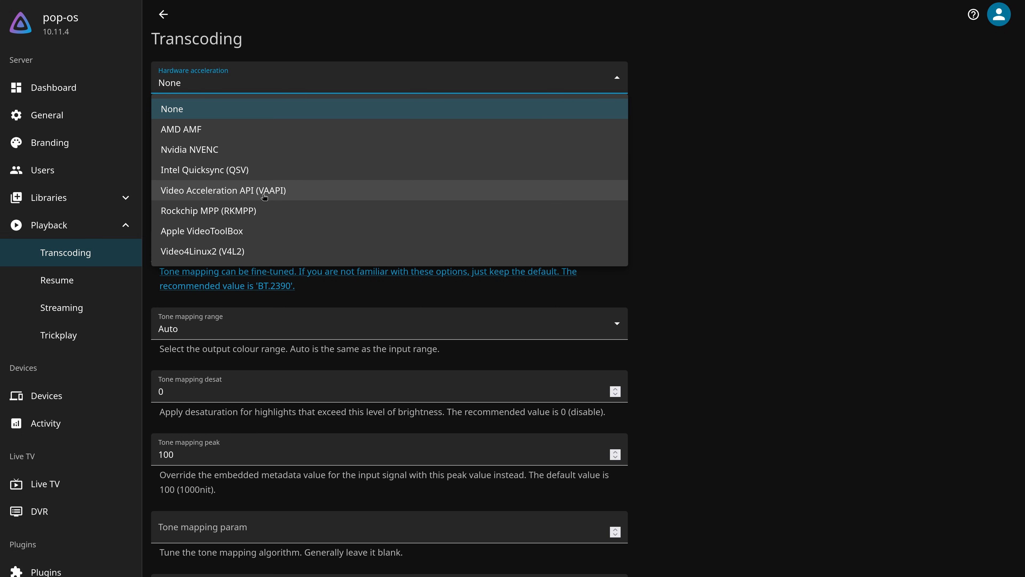
# Choose Video Acceleration API (VAAPI) as Jellyfin's transcoding hardware acceleration
pyautogui.click(223, 190)
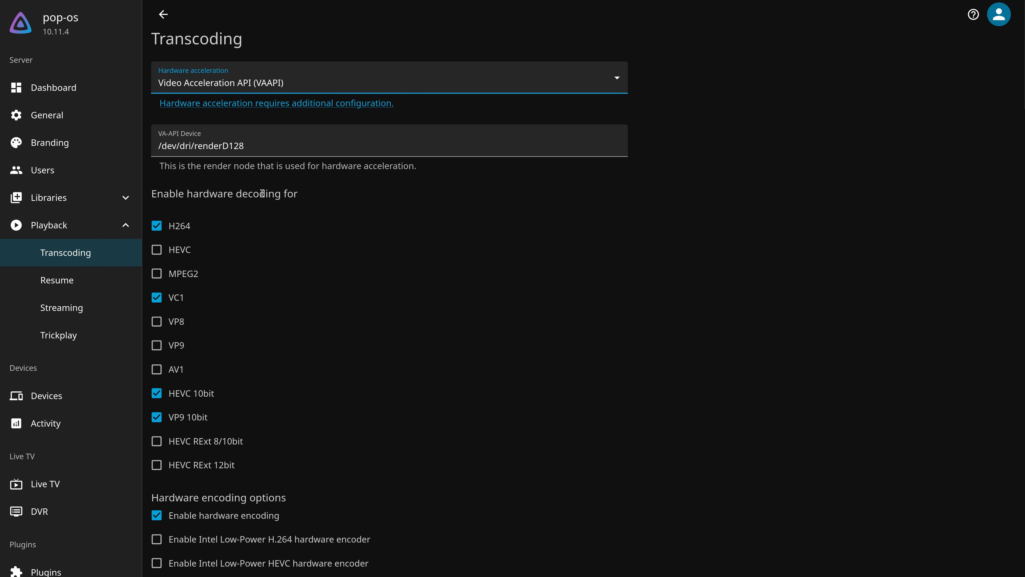
pyautogui.click(156, 250)
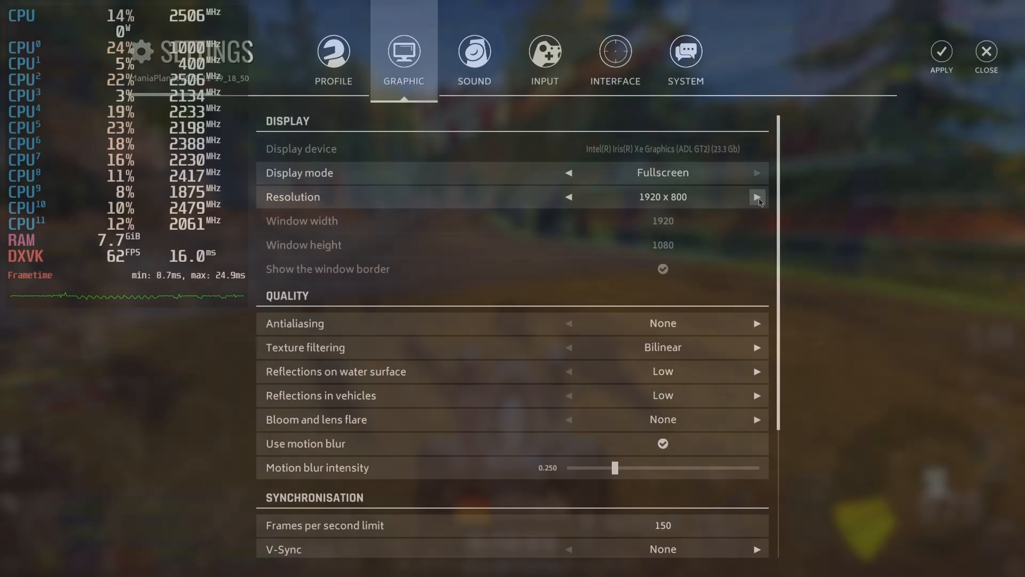
# Raise TrackMania's resolution to 1920 x 1080 and return to the live race
pyautogui.click(757, 198)
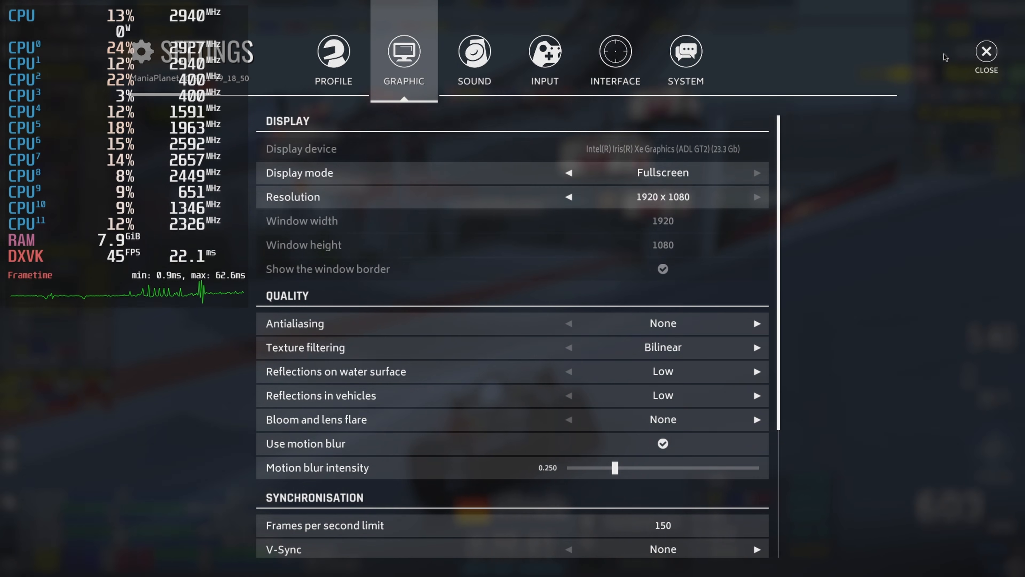
pyautogui.click(987, 51)
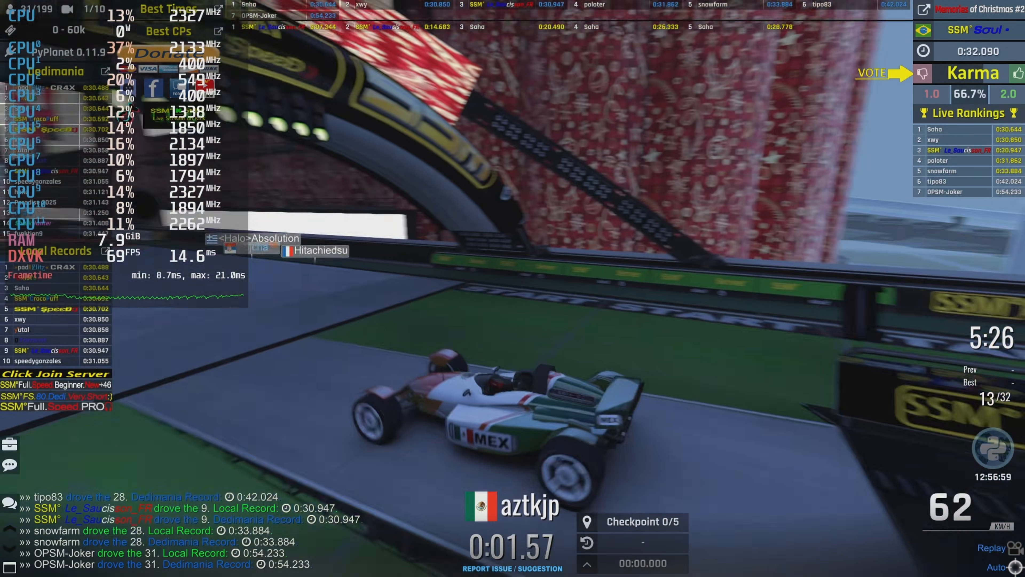